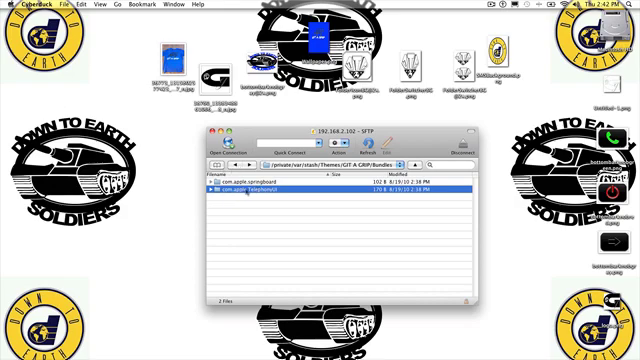
Open the downloaded folder and move the bottom bar PNG onto the desktop
{"action": "double_click", "coordinate": [230, 198]}
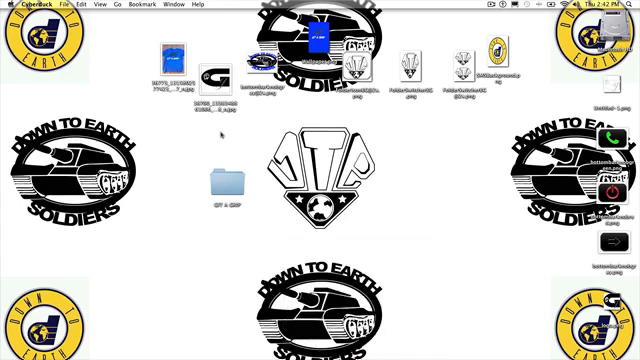
{"action": "mouse_move", "coordinate": [222, 132]}
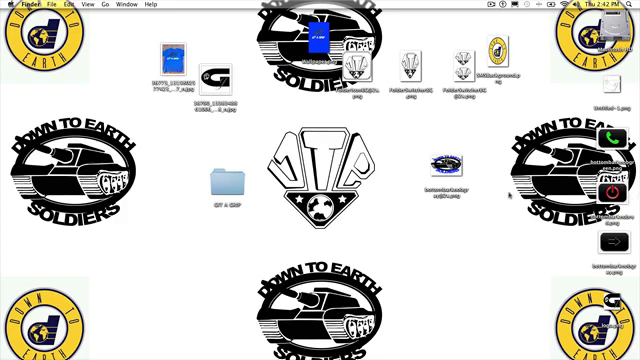
{"action": "mouse_move", "coordinate": [510, 192]}
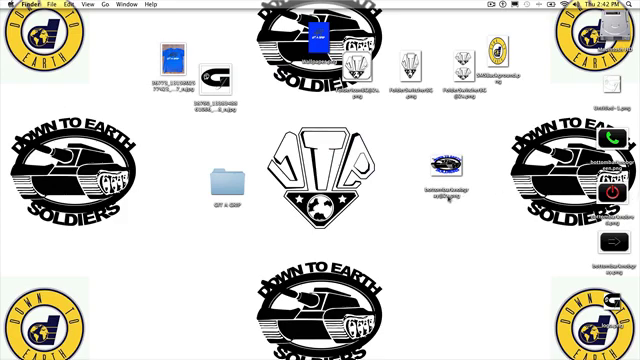
{"action": "mouse_move", "coordinate": [484, 214]}
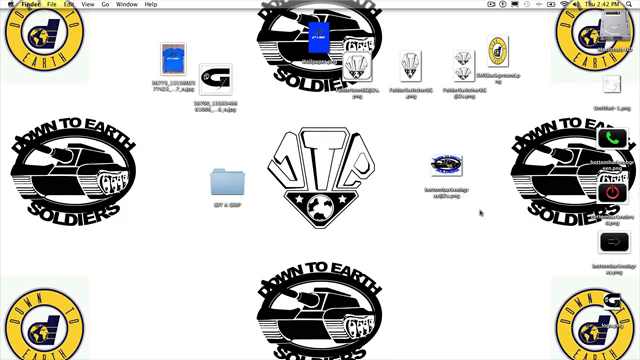
{"action": "mouse_move", "coordinate": [480, 212]}
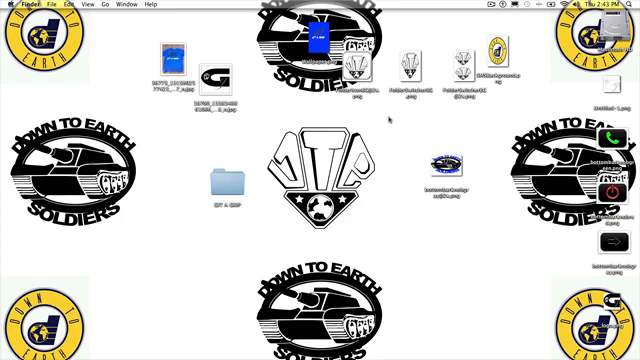
{"action": "mouse_move", "coordinate": [392, 114]}
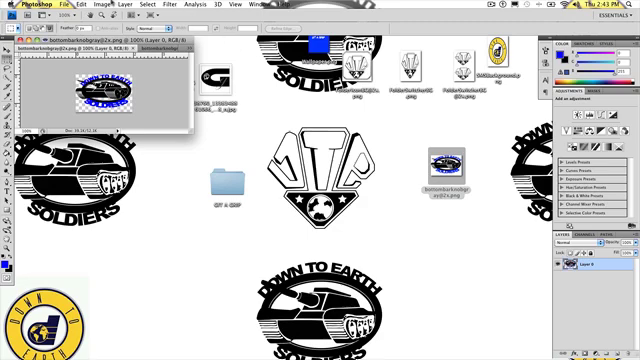
Load the two bottom bar slider button PNGs as separate Photoshop documents
{"action": "left_click", "coordinate": [100, 4]}
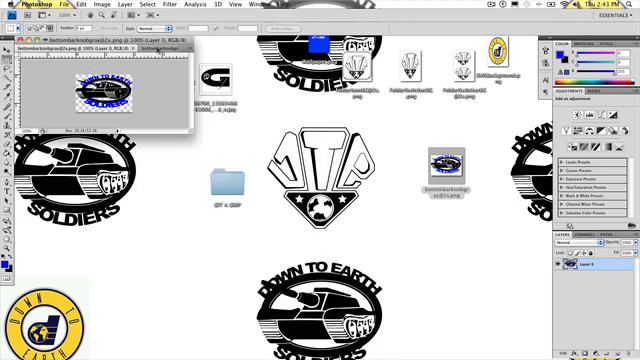
{"action": "left_click", "coordinate": [72, 4]}
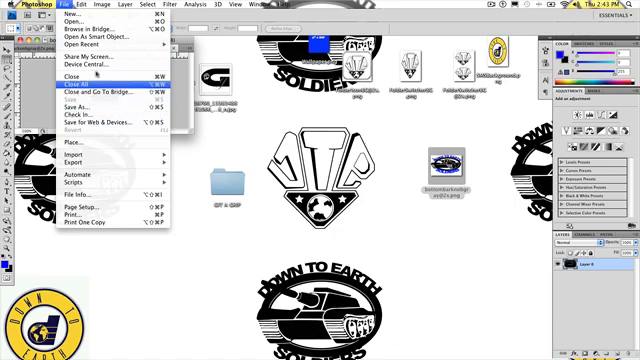
{"action": "left_click", "coordinate": [104, 8]}
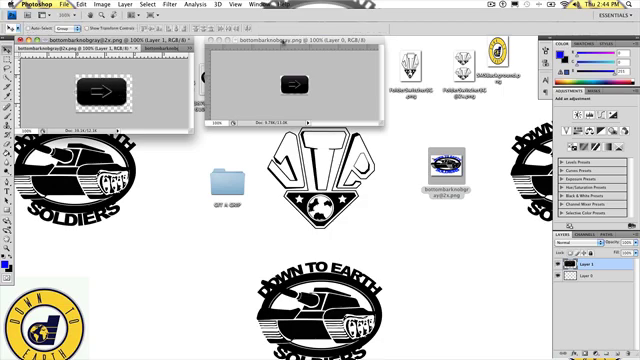
Save the arrow slider button as a PNG, replacing the existing file
{"action": "left_click", "coordinate": [72, 4]}
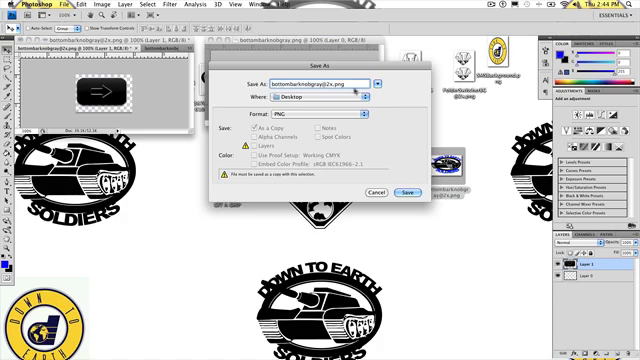
{"action": "left_click", "coordinate": [406, 192]}
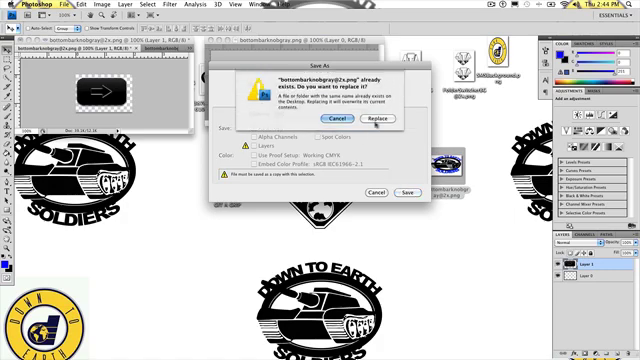
{"action": "left_click", "coordinate": [384, 120]}
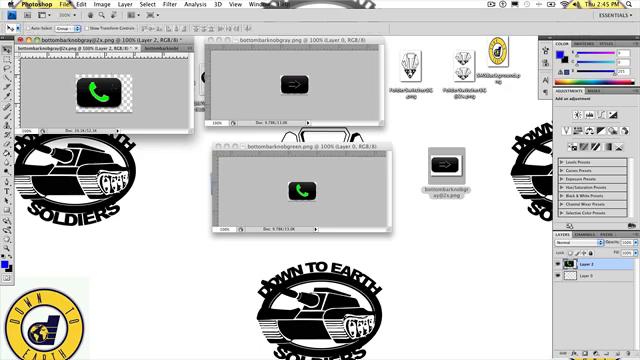
Save the green phone icon button in PNG format via Save As
{"action": "left_click", "coordinate": [72, 6]}
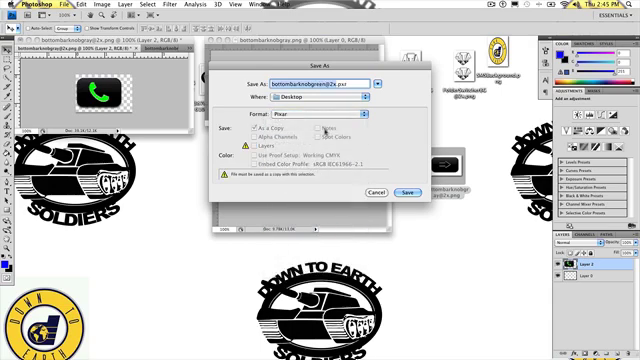
{"action": "left_click", "coordinate": [310, 114]}
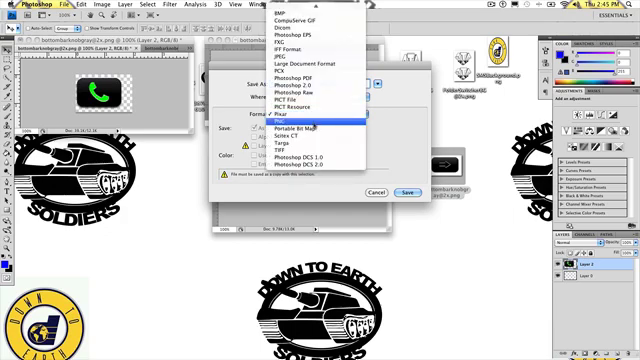
{"action": "left_click", "coordinate": [296, 114]}
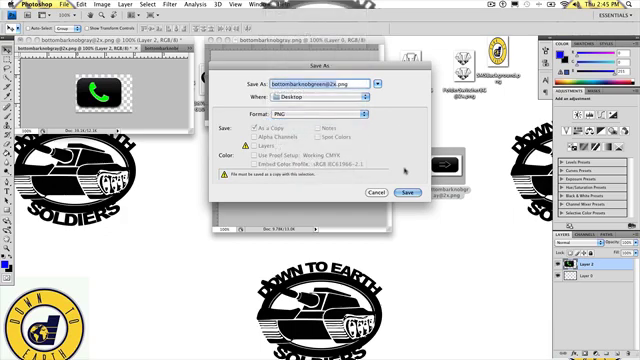
{"action": "left_click", "coordinate": [408, 192]}
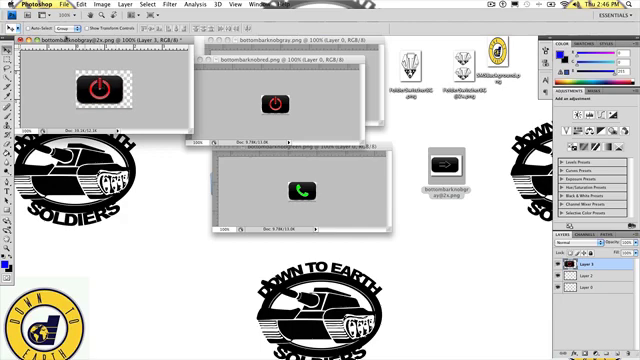
Make a copy of the slider button carrying the red power symbol
{"action": "left_click", "coordinate": [72, 4]}
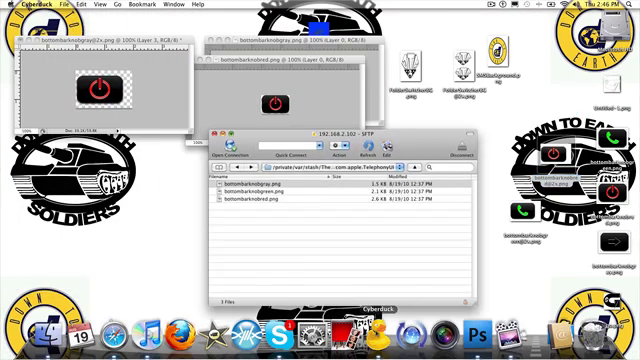
Upload the edited bottom bar PNGs to the iPhone's remote folder in Cyberduck
{"action": "left_click", "coordinate": [270, 184]}
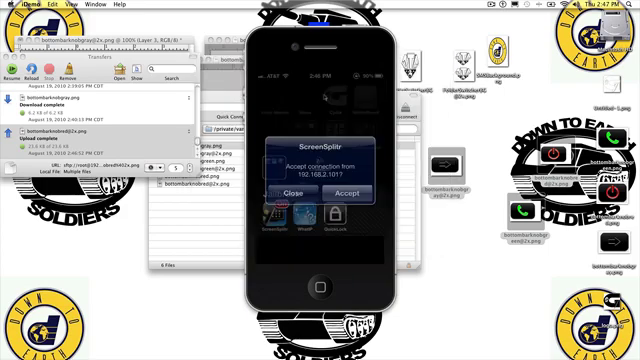
Accept the iPhone connection prompt and respring so the new bottom bar shows
{"action": "left_click", "coordinate": [344, 192]}
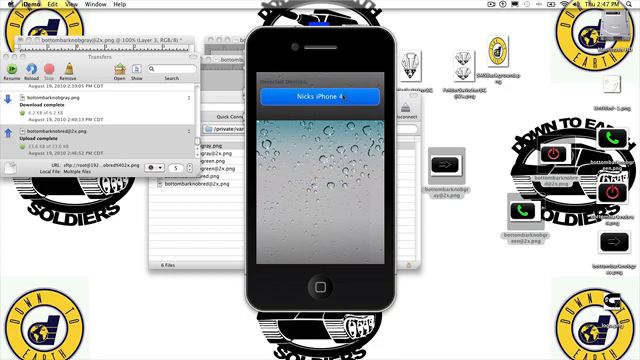
{"action": "left_click", "coordinate": [316, 96]}
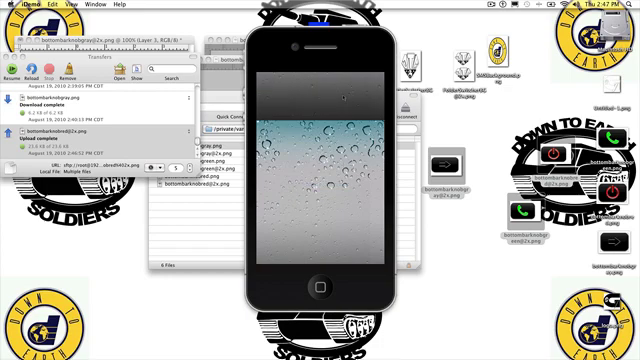